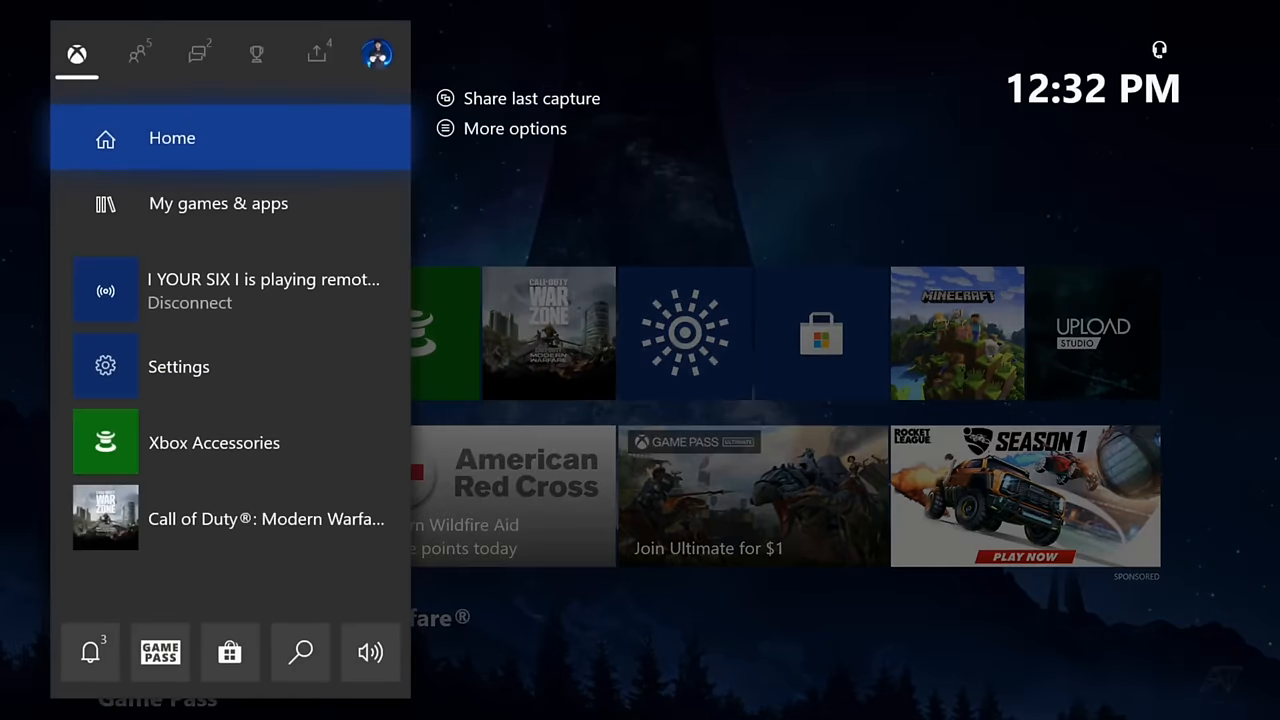
Step: Reach the Xbox Accessories page for the wireless controller via Settings > Devices & connections
click(376, 54)
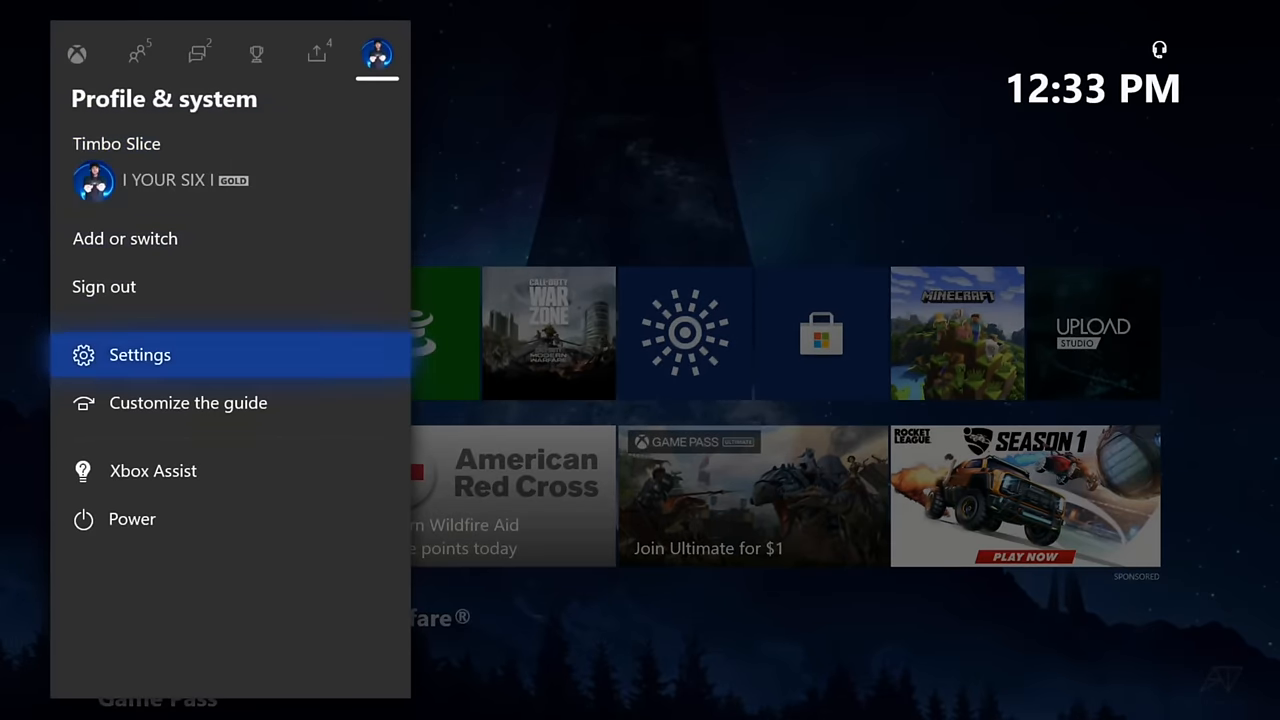
click(140, 354)
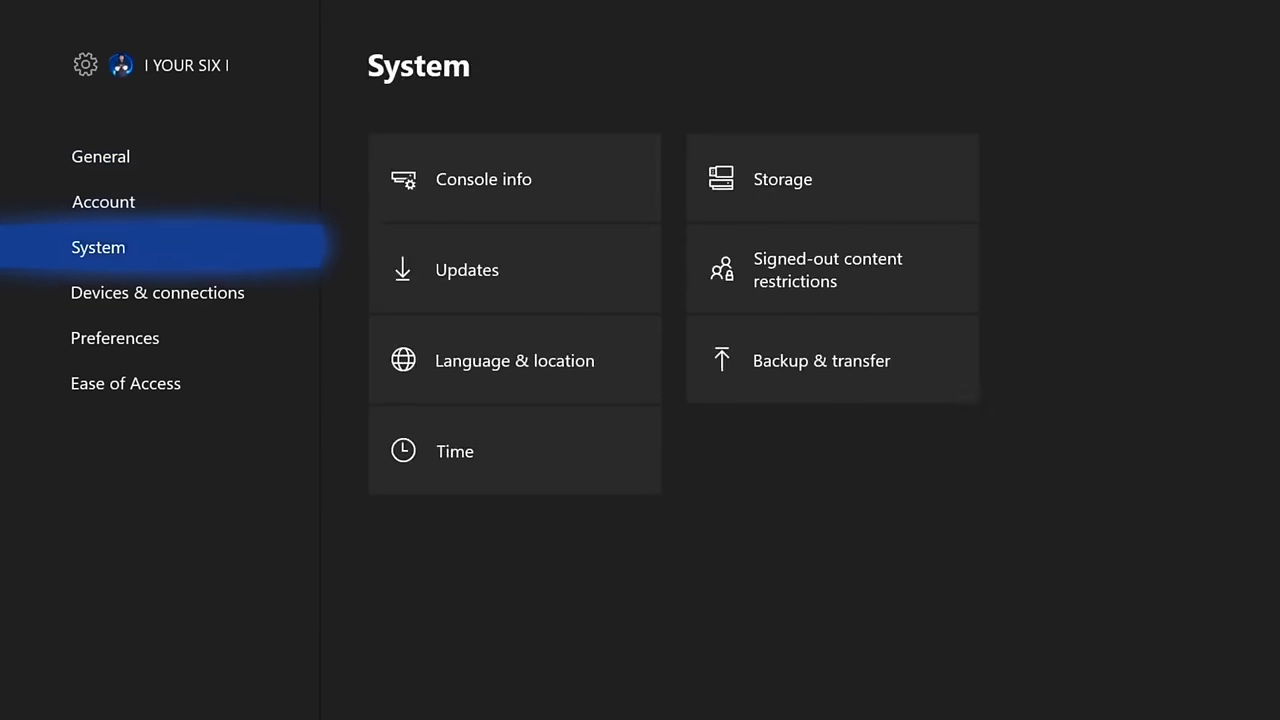
click(156, 292)
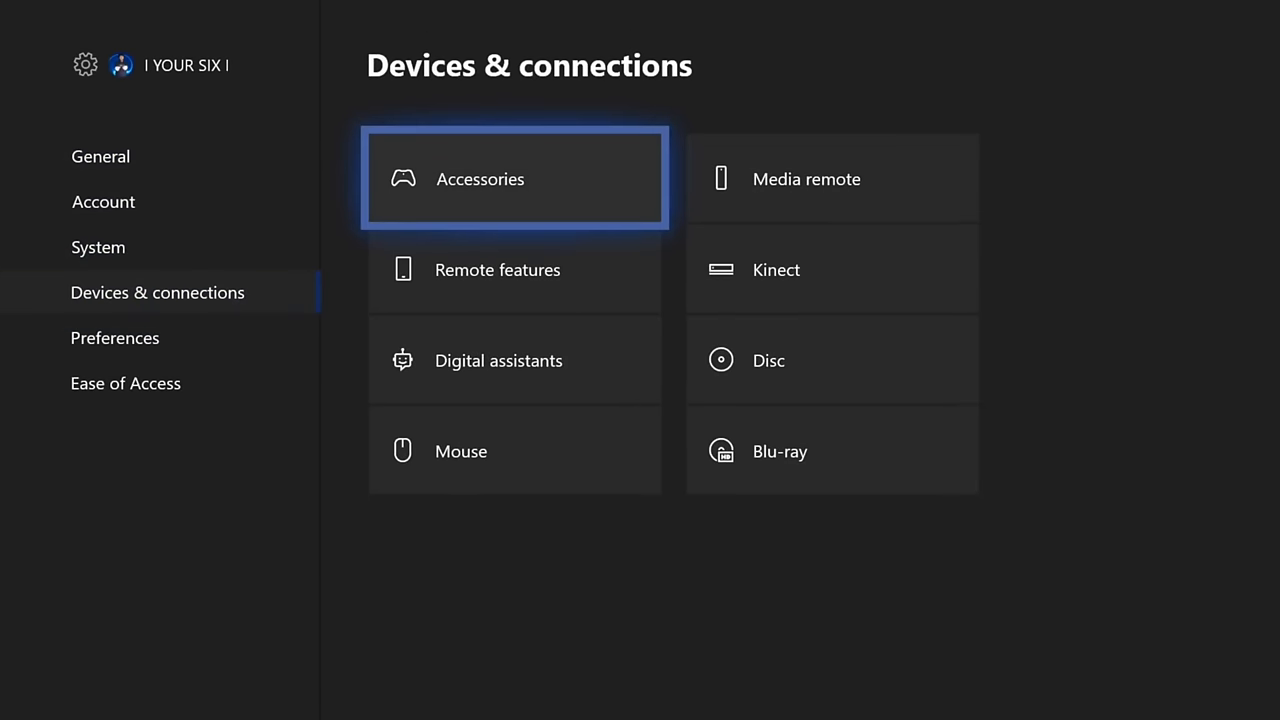
click(514, 180)
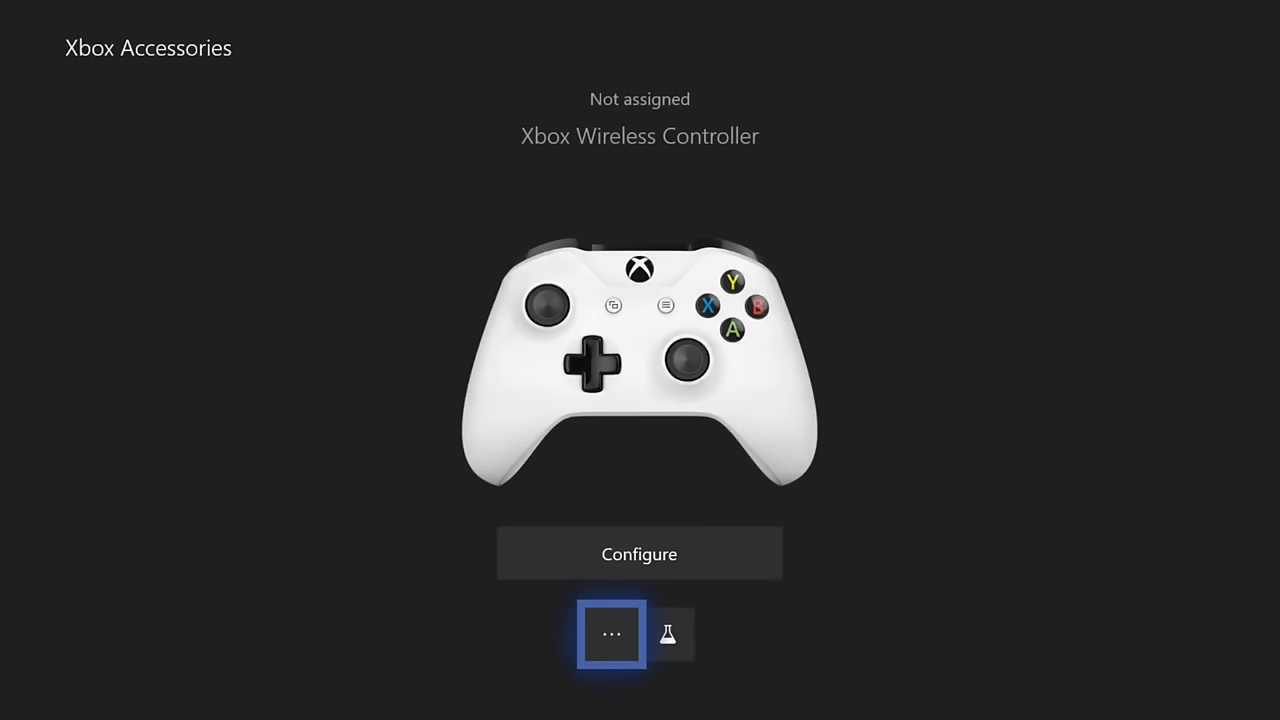
Step: Run the controller firmware check, see 'No updates needed', and return to Xbox Accessories
click(612, 632)
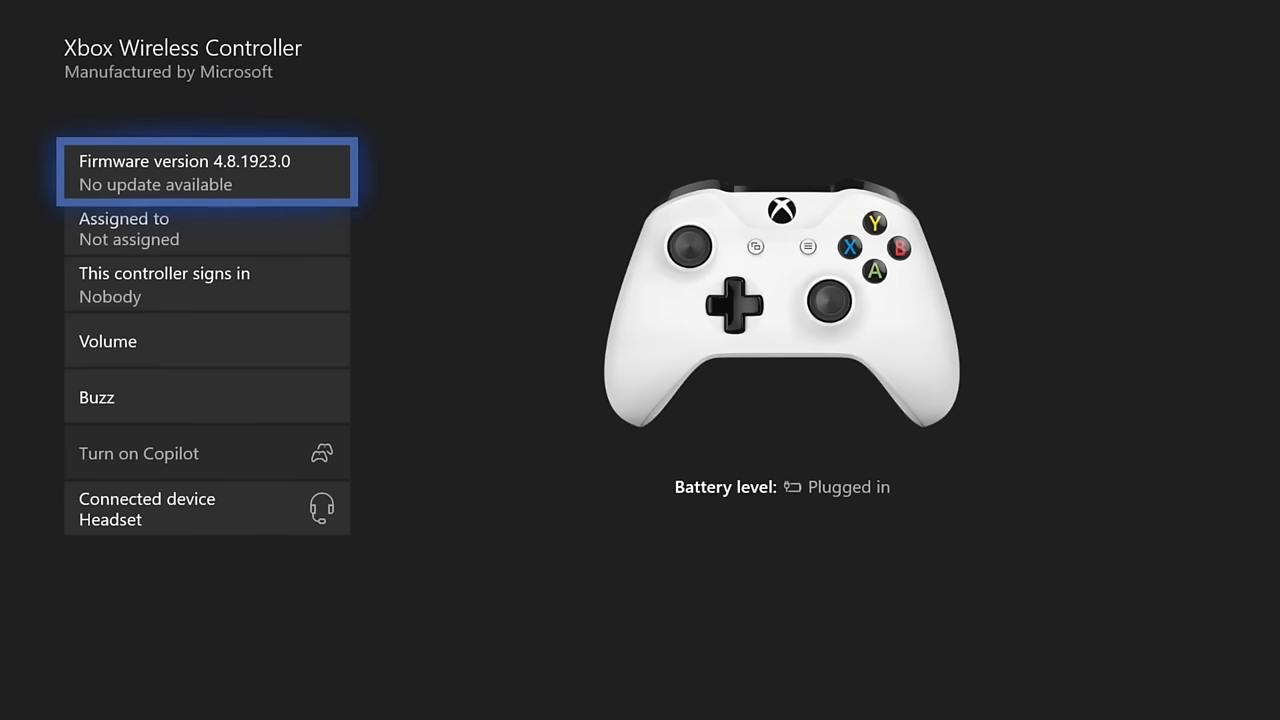
click(208, 172)
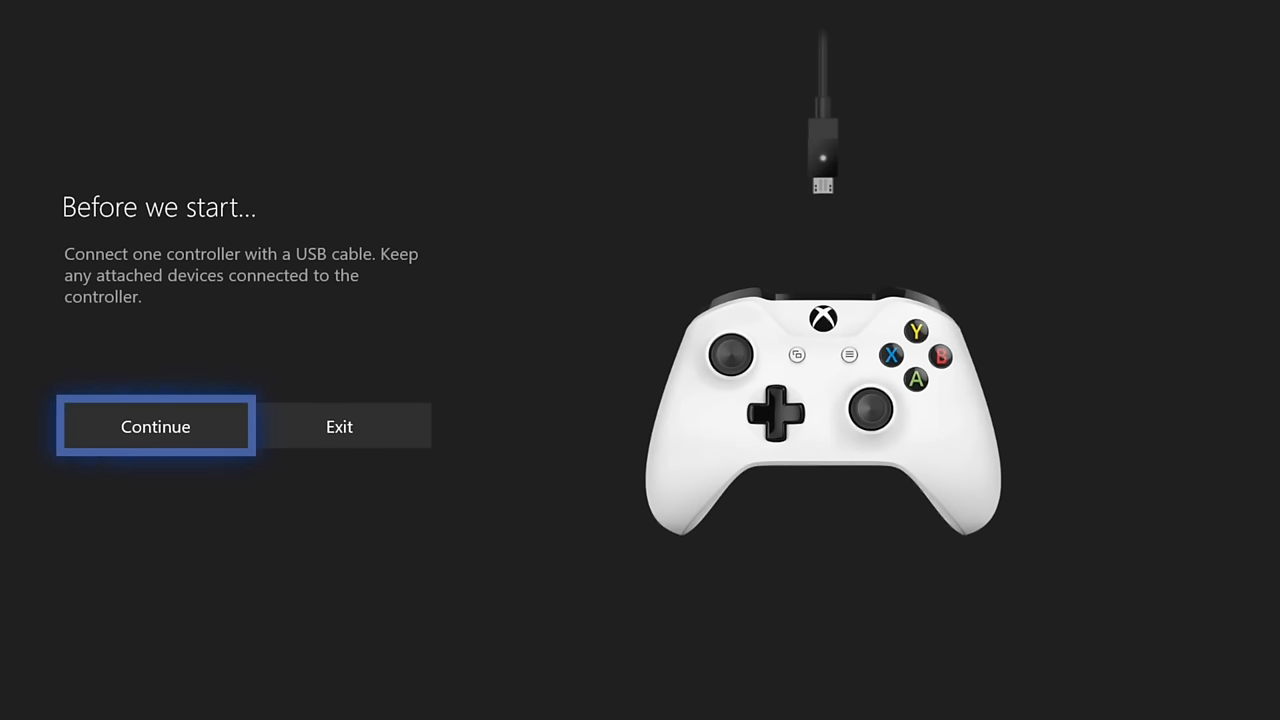
click(156, 426)
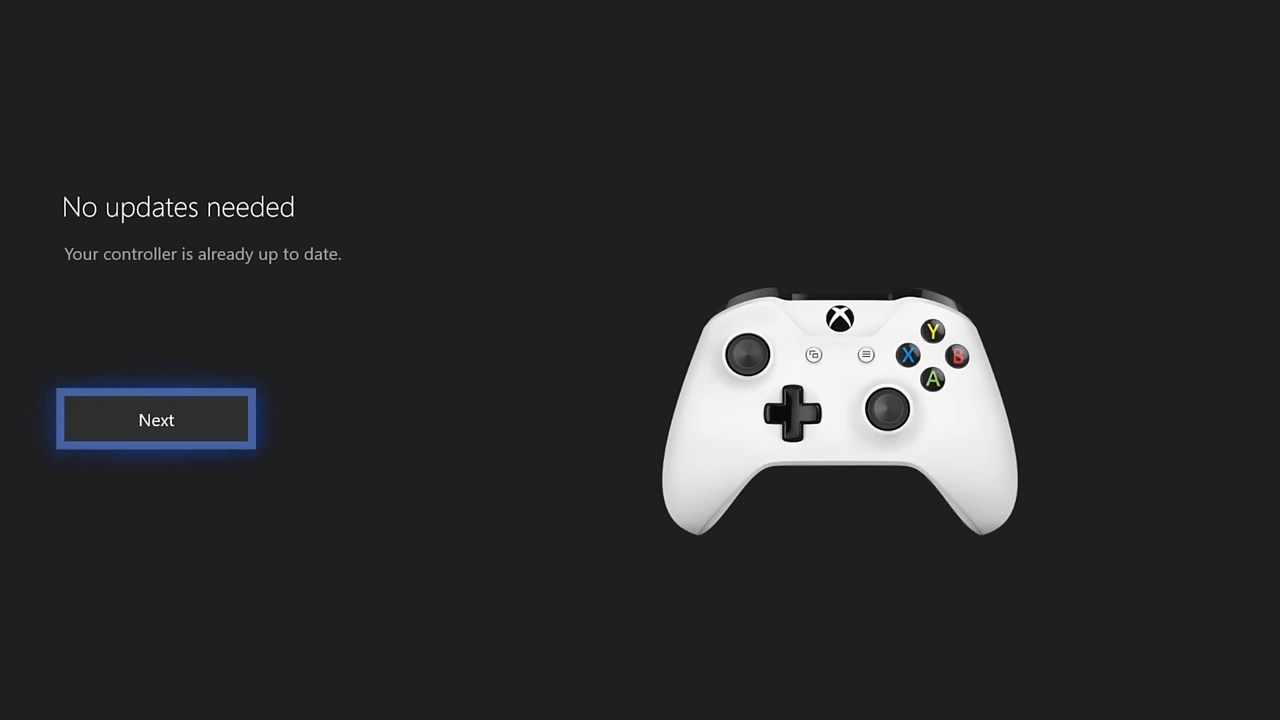
click(156, 420)
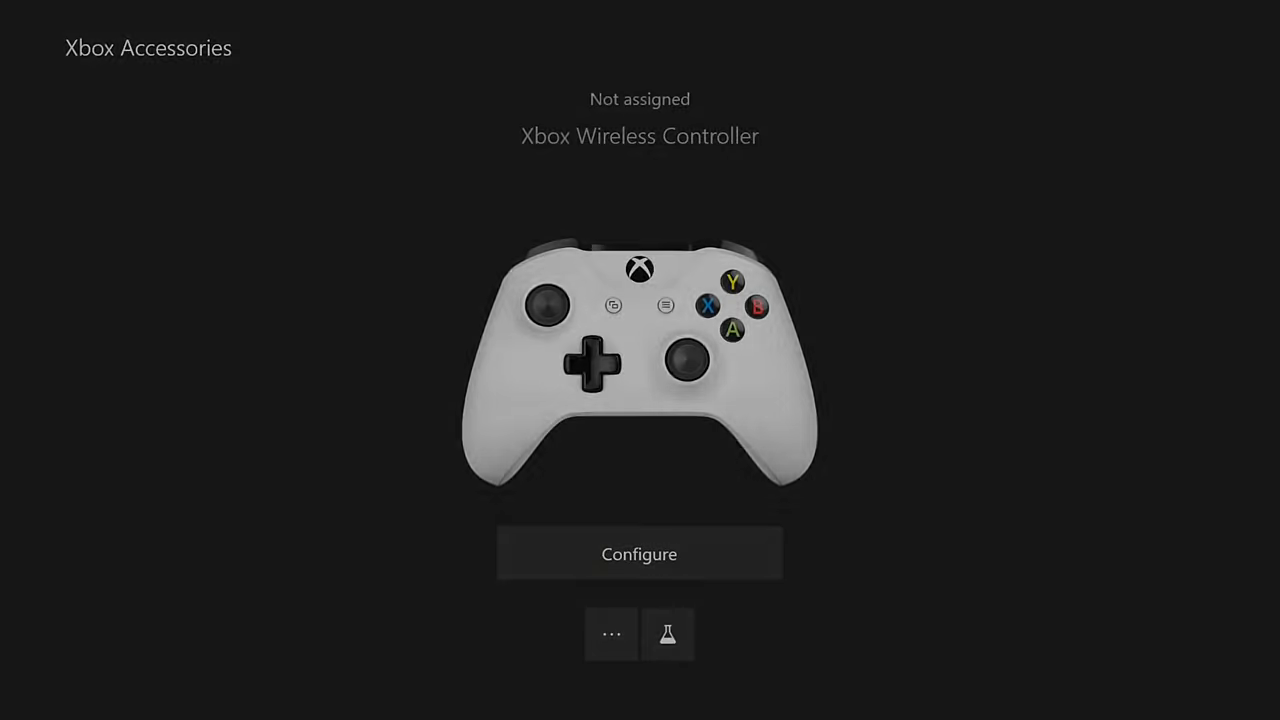
Step: Bring up the headset audio quick settings panel from the guide
key(xbox)
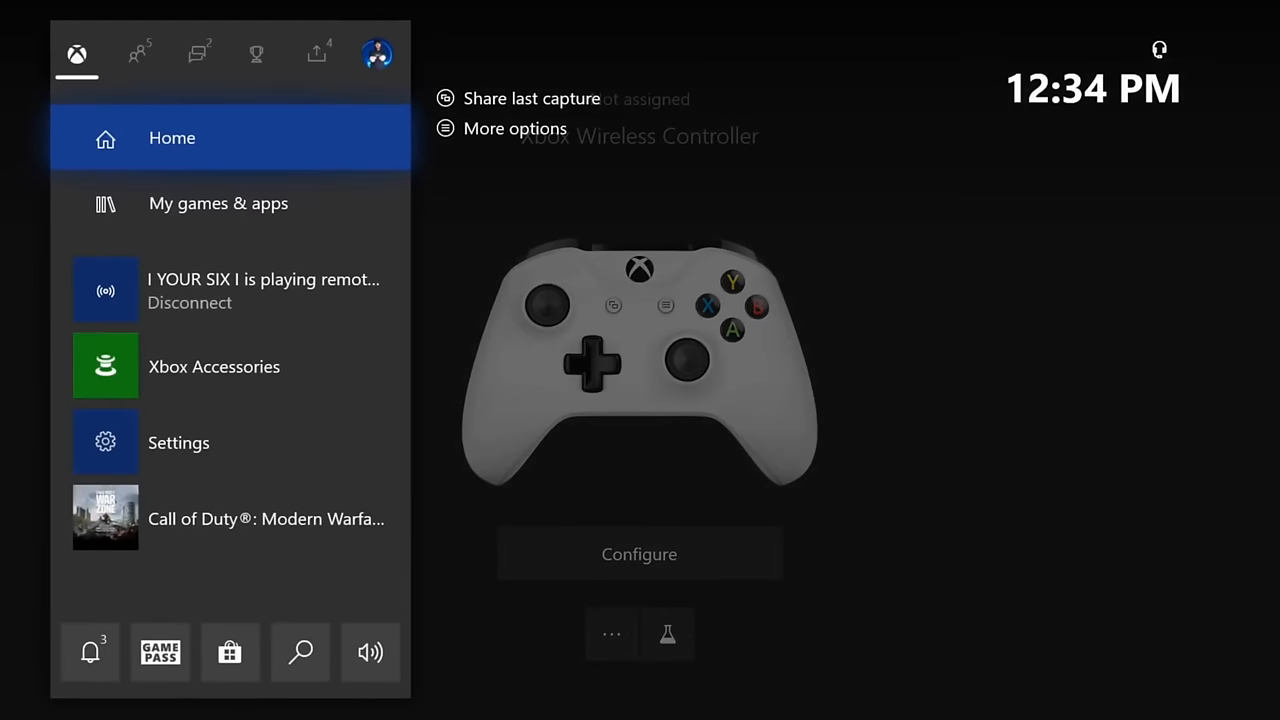
click(90, 652)
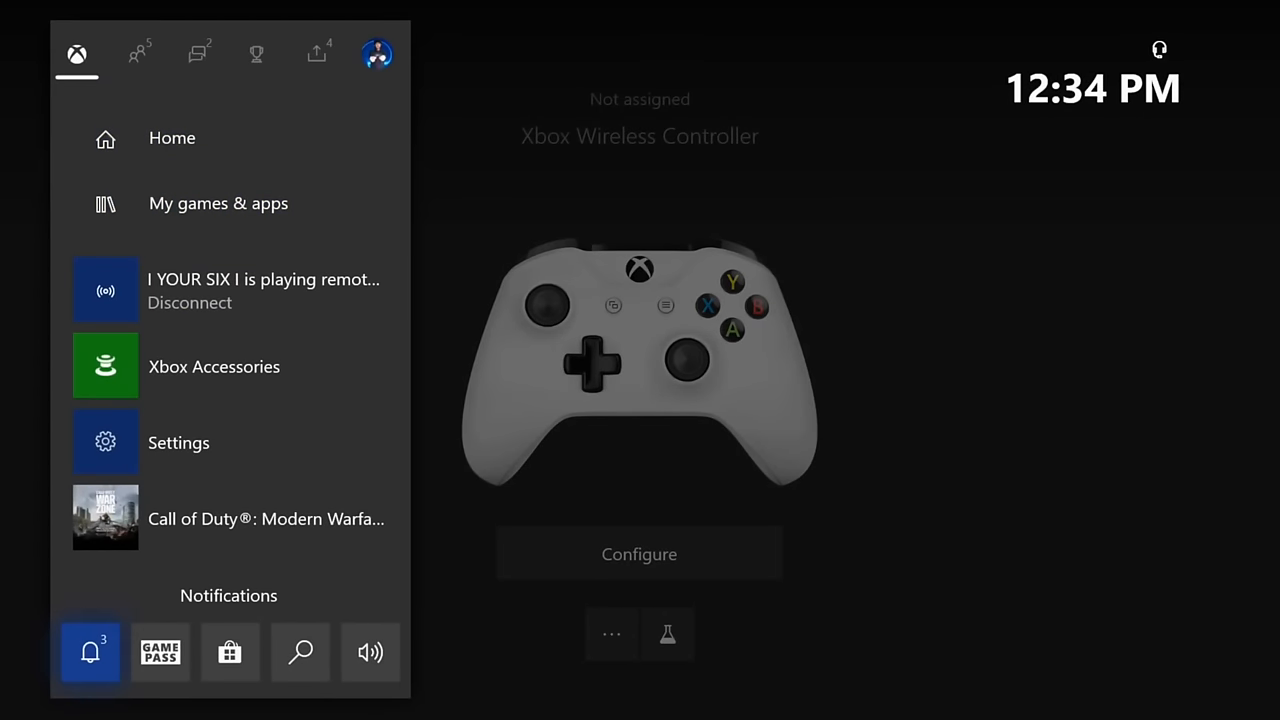
click(370, 652)
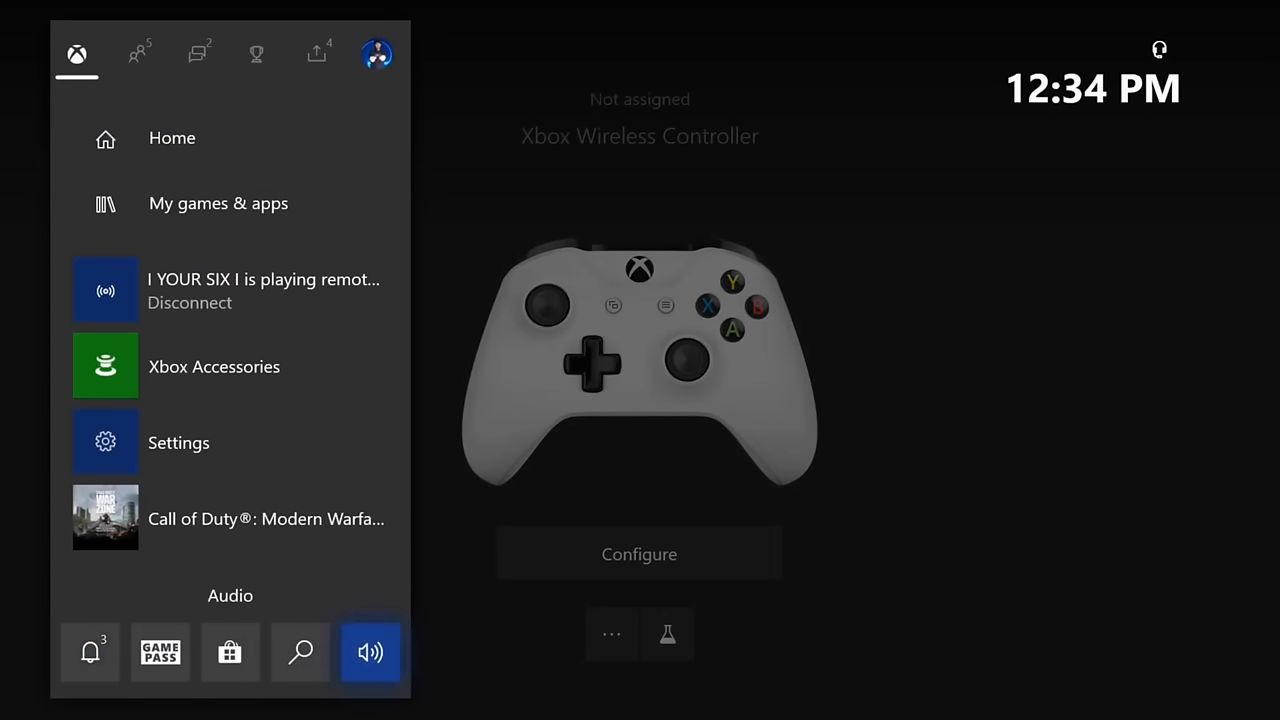
click(370, 652)
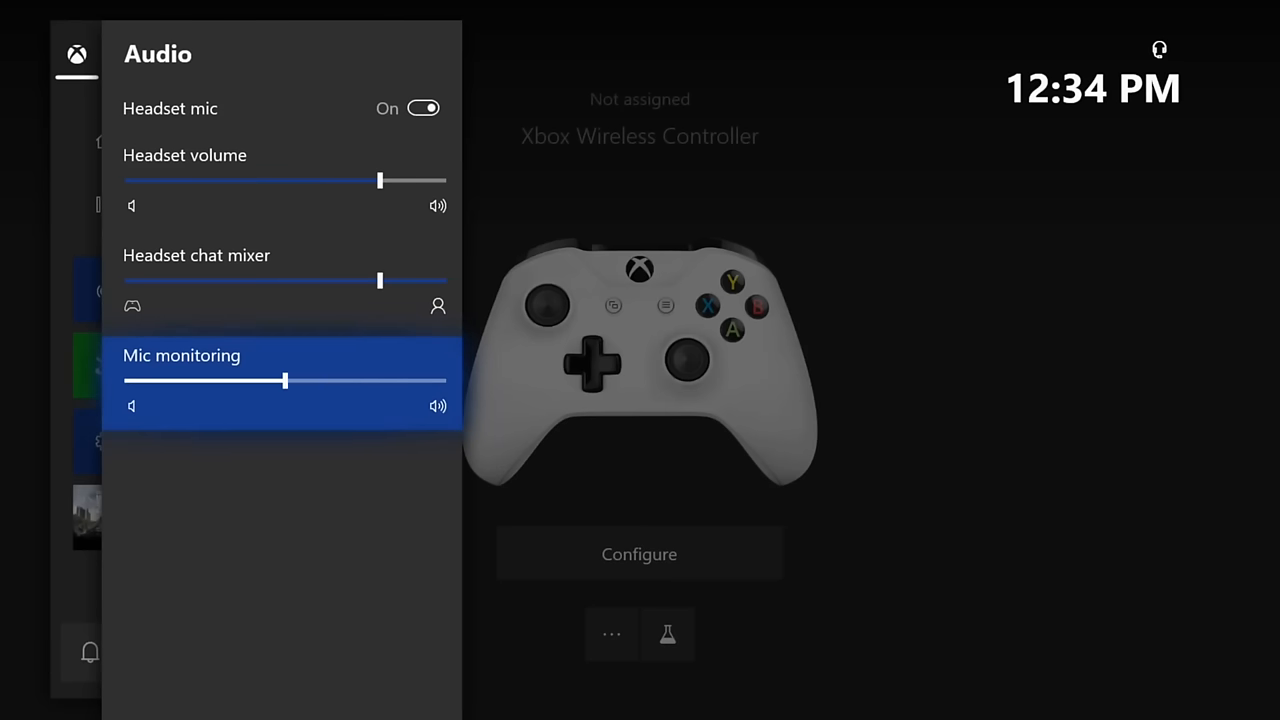
Step: Slide mic monitoring fully left to zero and leave the audio panel
drag(284, 380, 124, 380)
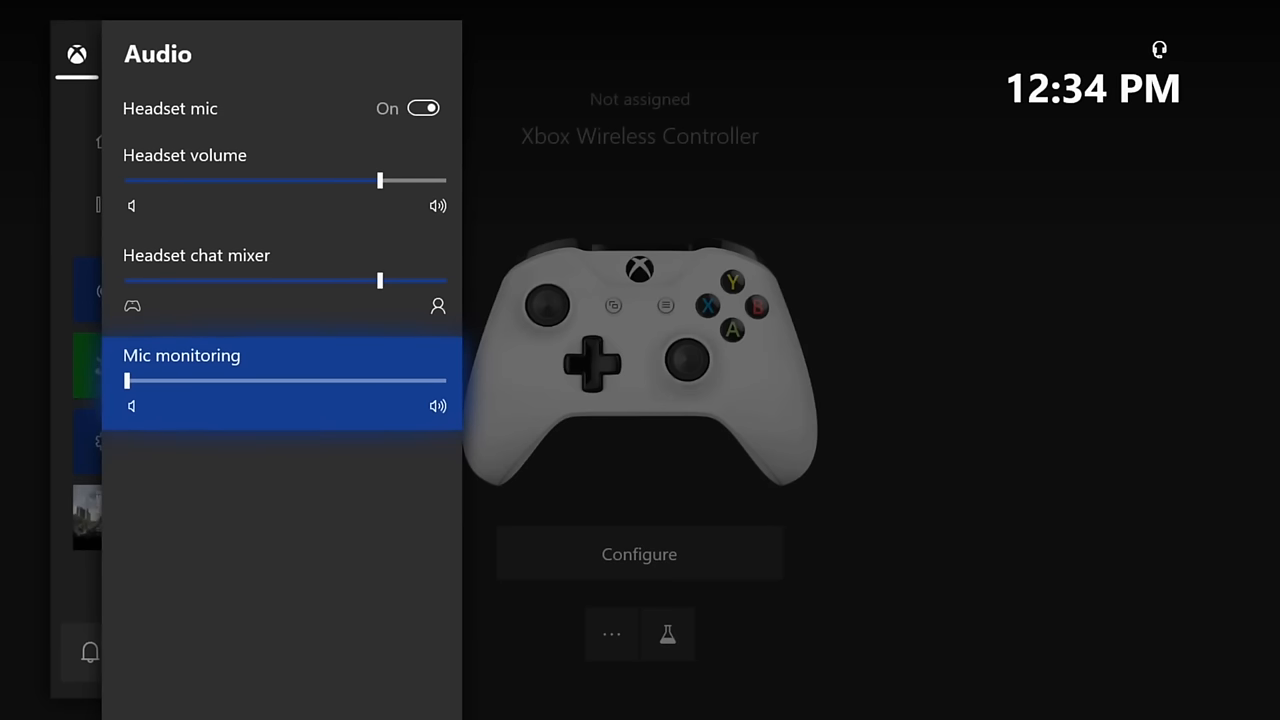
key(up)
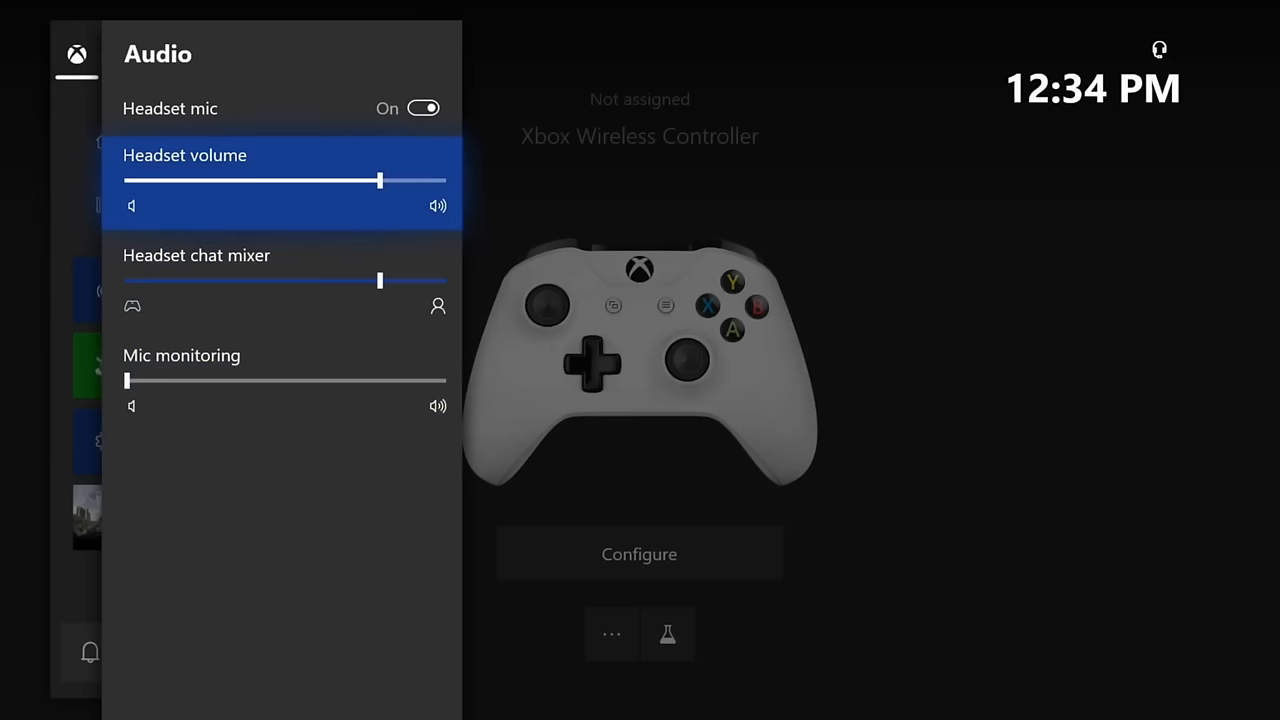
key(Down)
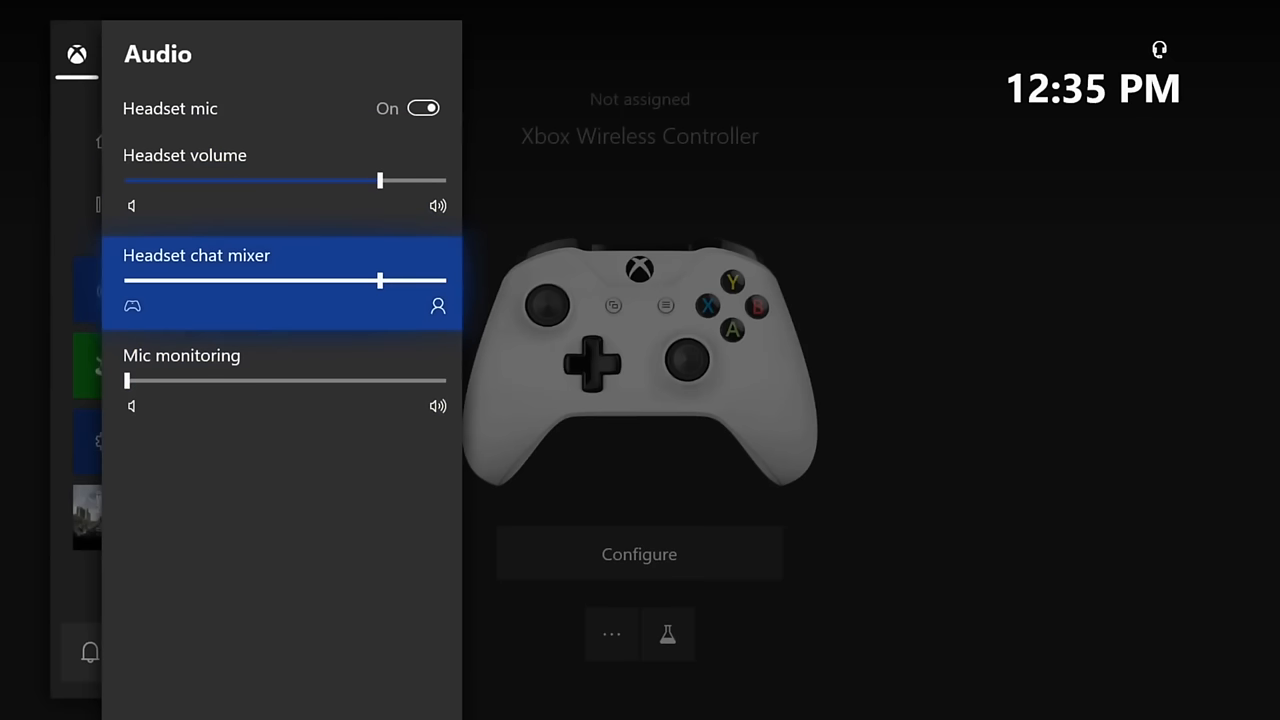
key(Up)
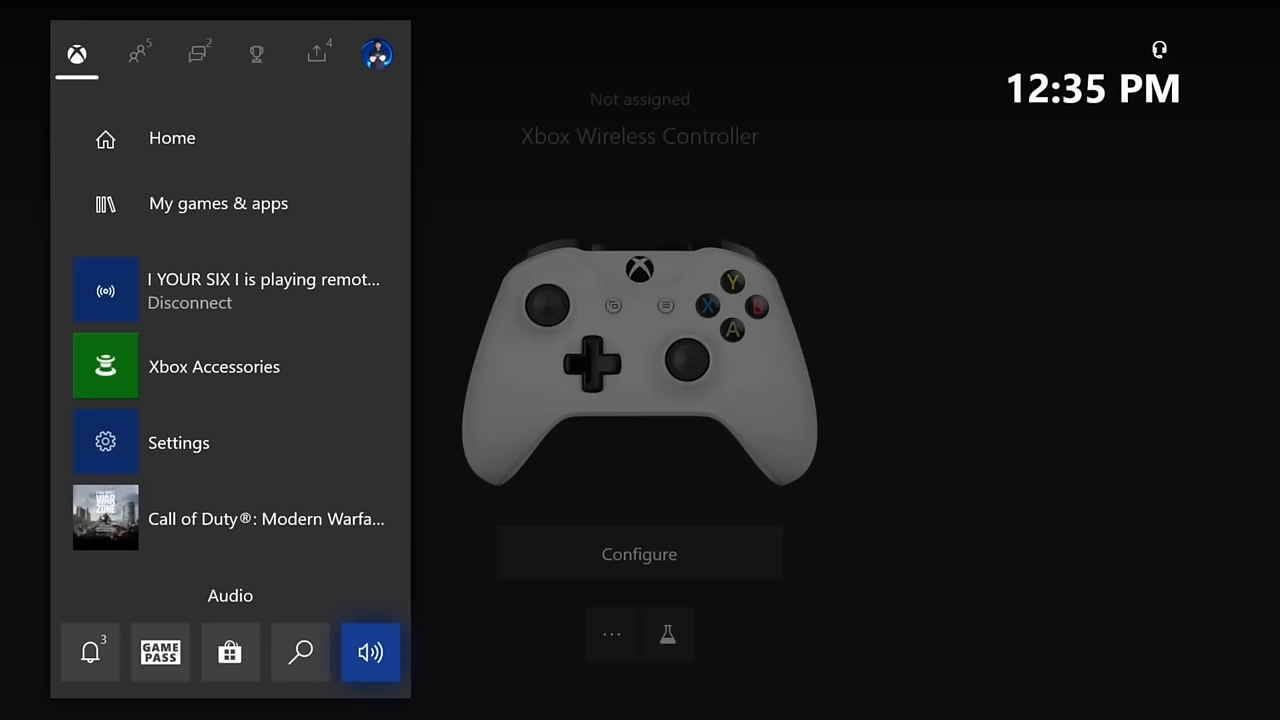
Step: Reach Volume & audio output under Settings > General and show the Headset format choices
click(256, 54)
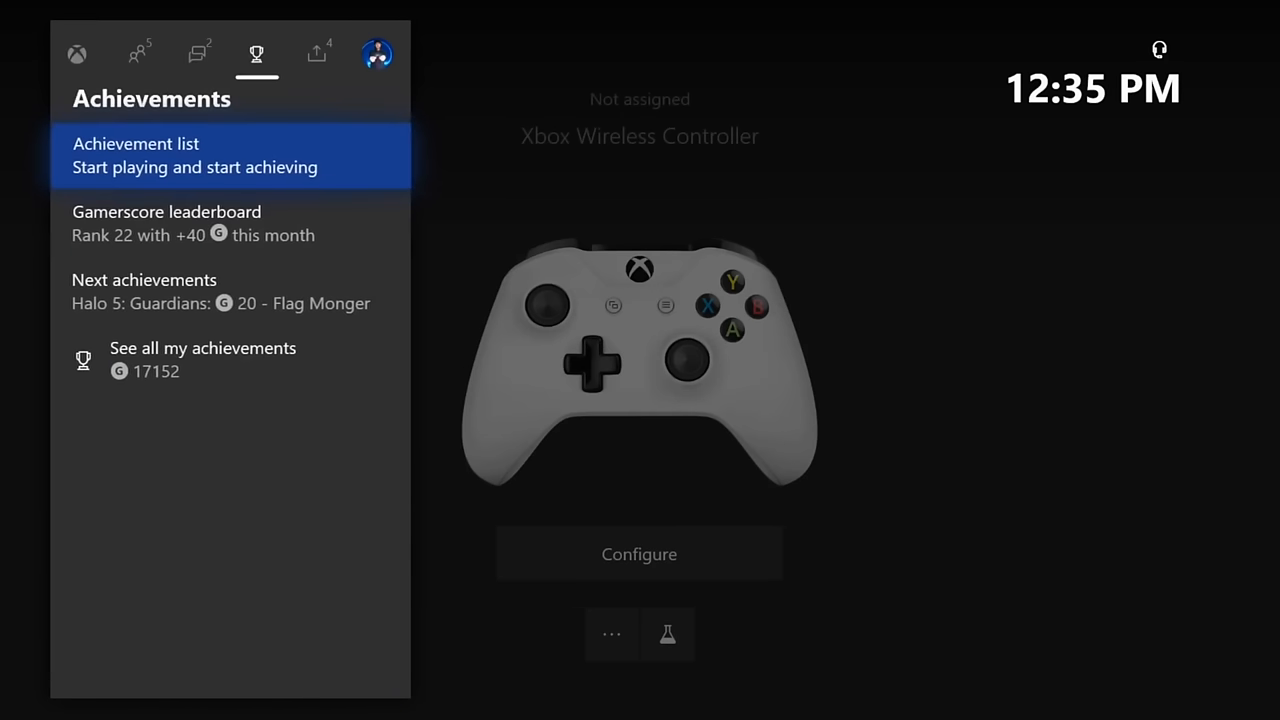
click(376, 54)
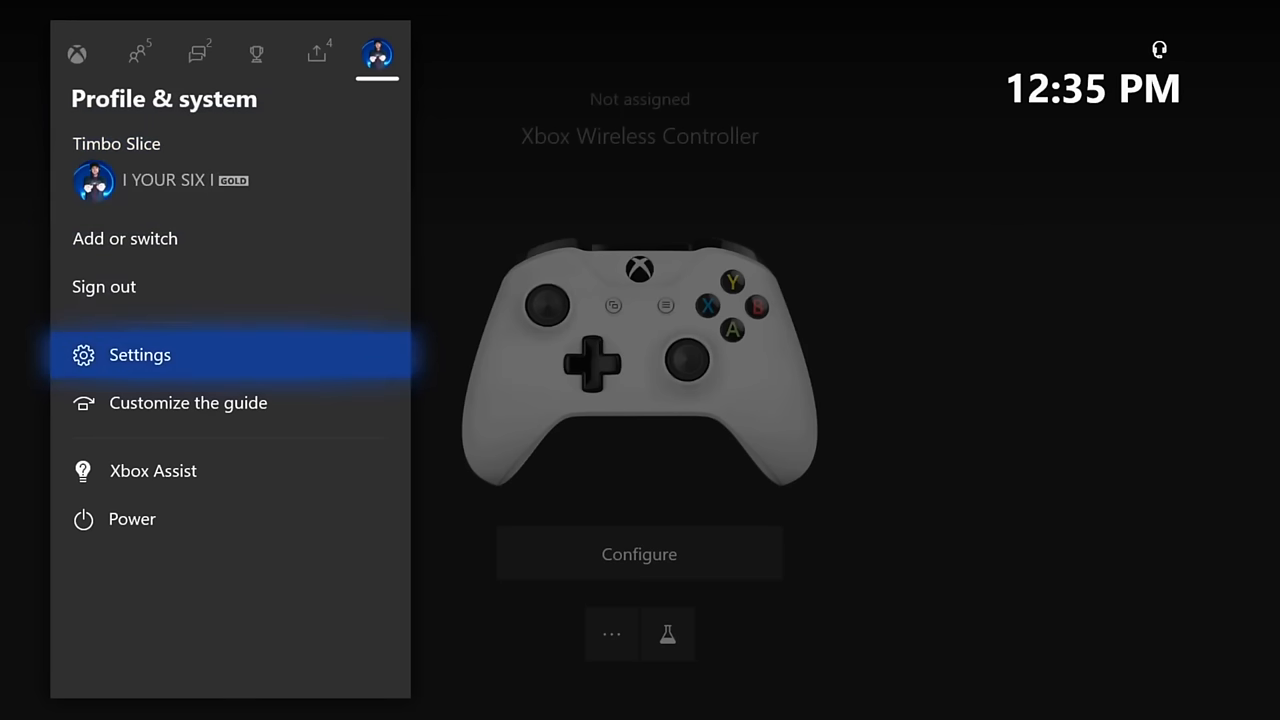
click(140, 356)
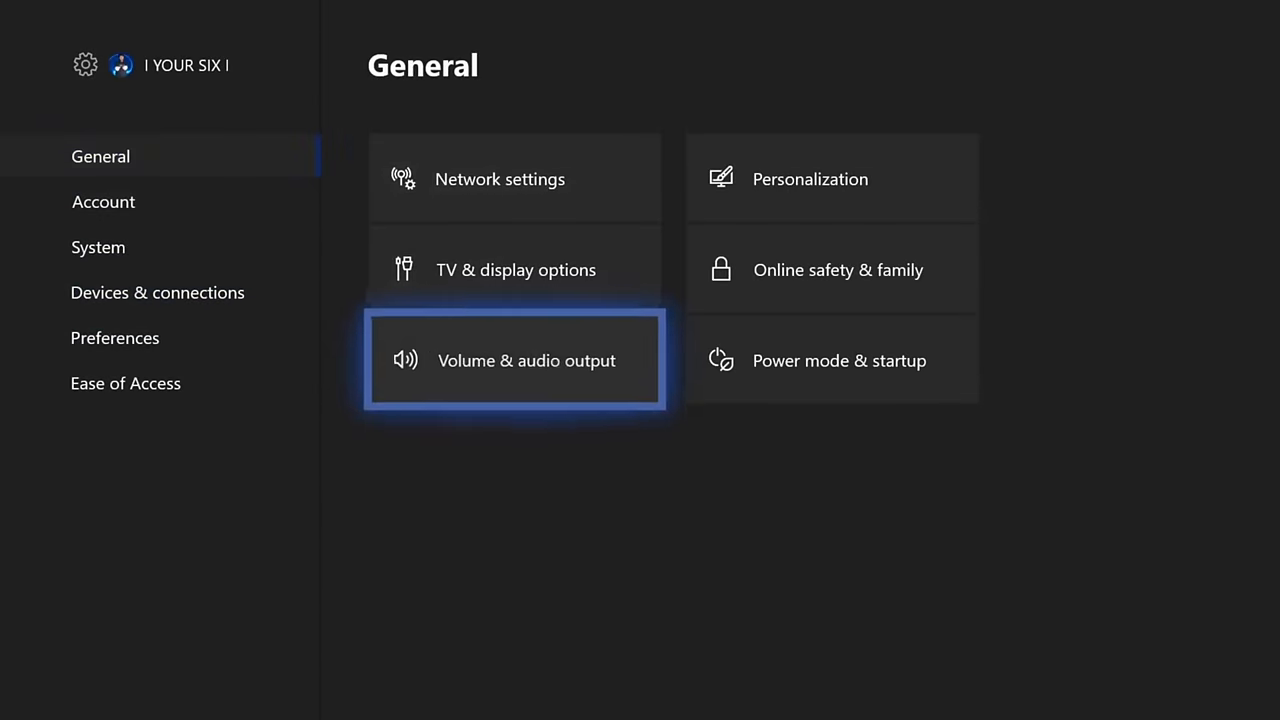
click(514, 360)
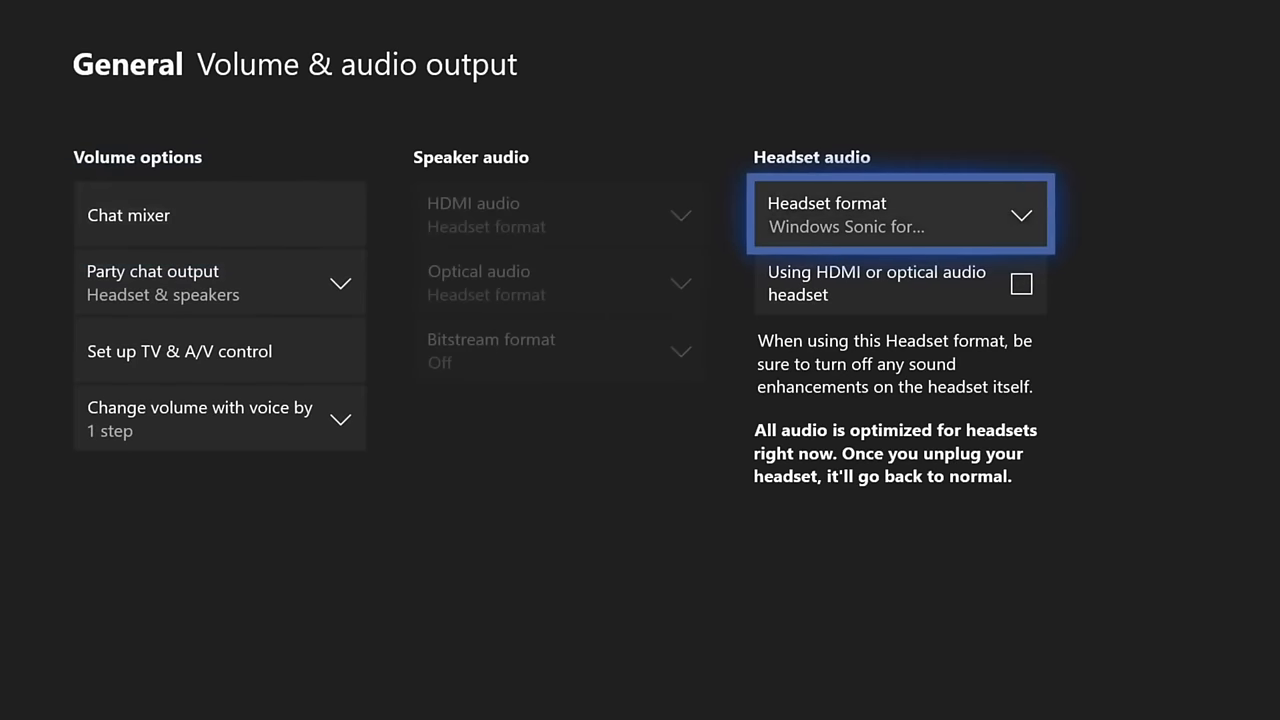
click(898, 214)
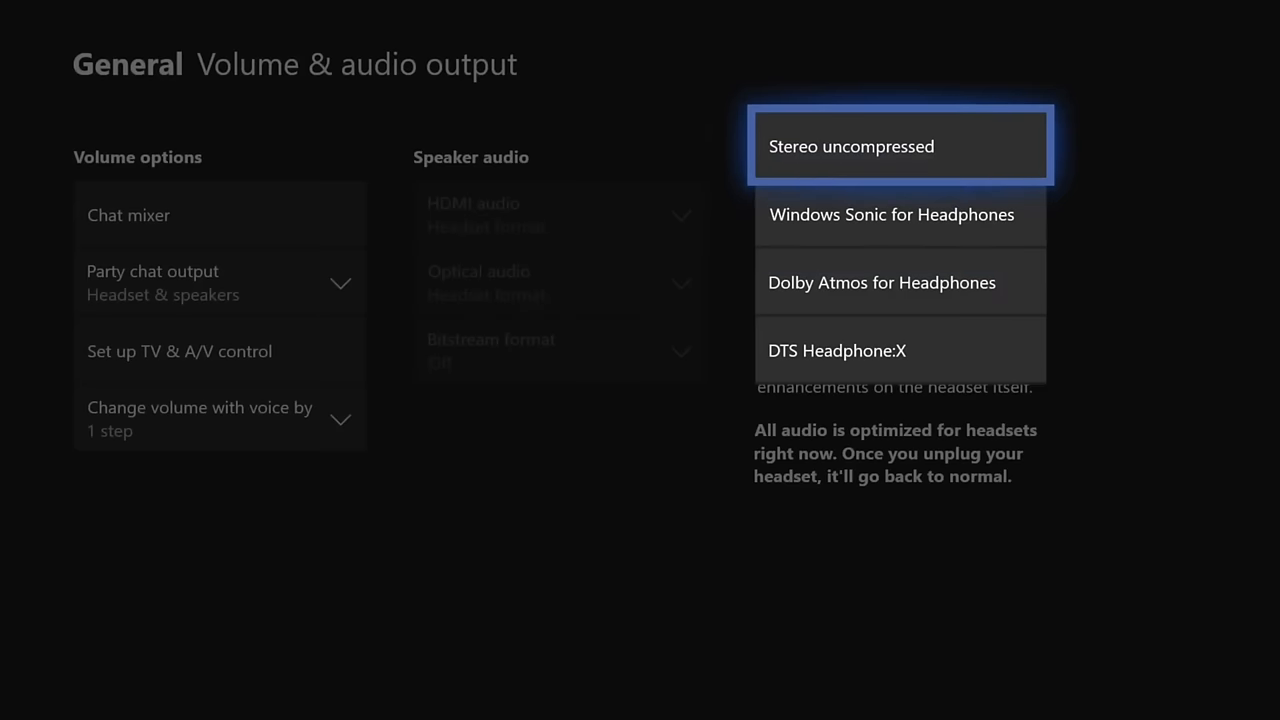
Step: Set Headset format to Stereo uncompressed, then HDMI audio to Stereo uncompressed
click(900, 144)
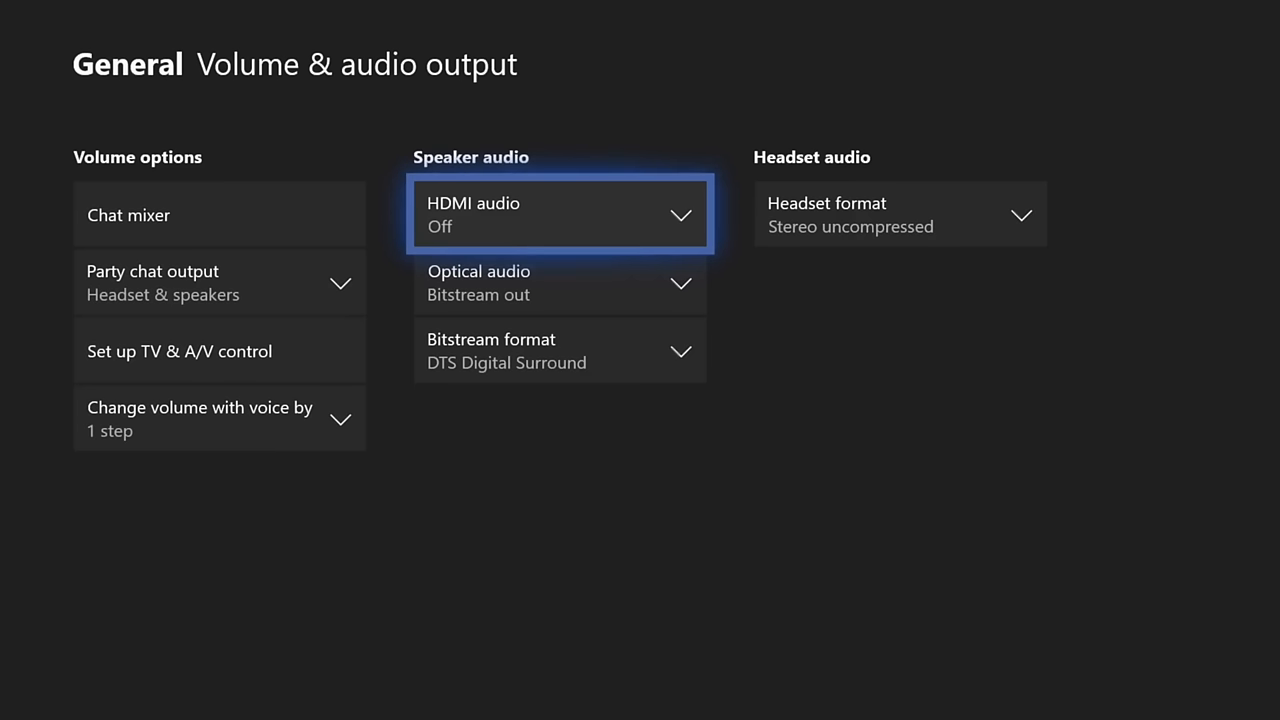
click(560, 214)
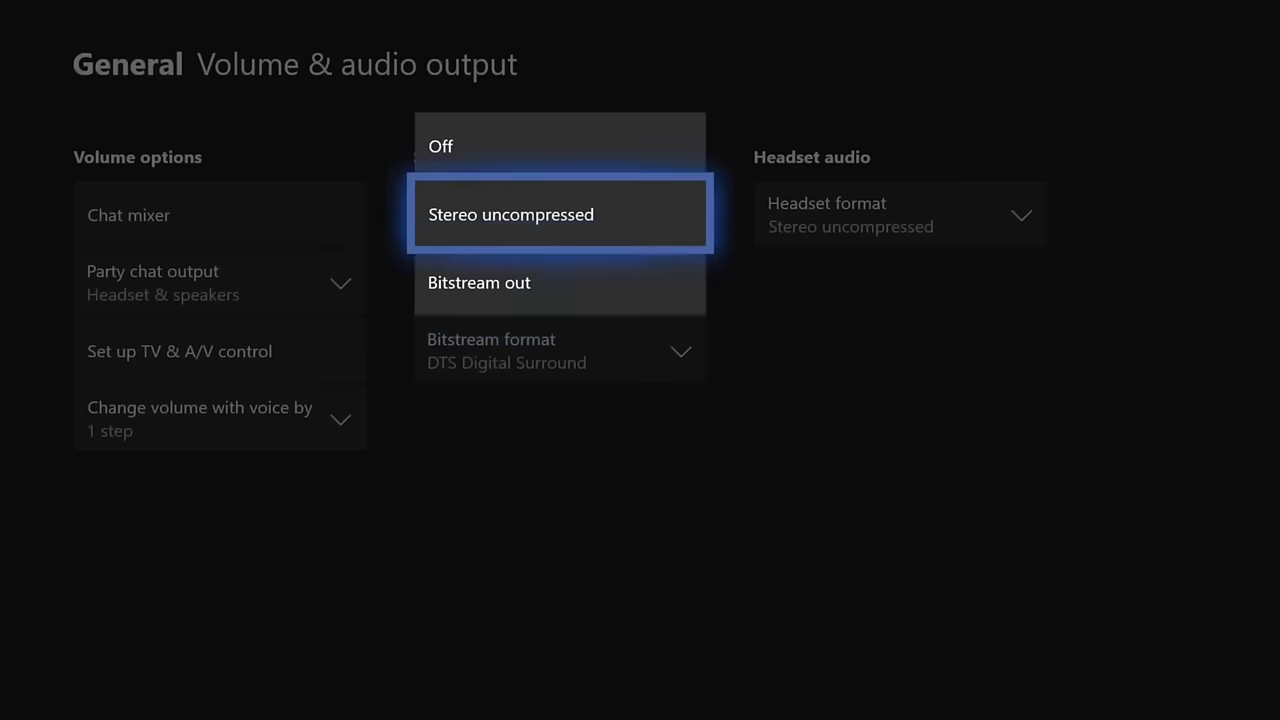
click(560, 214)
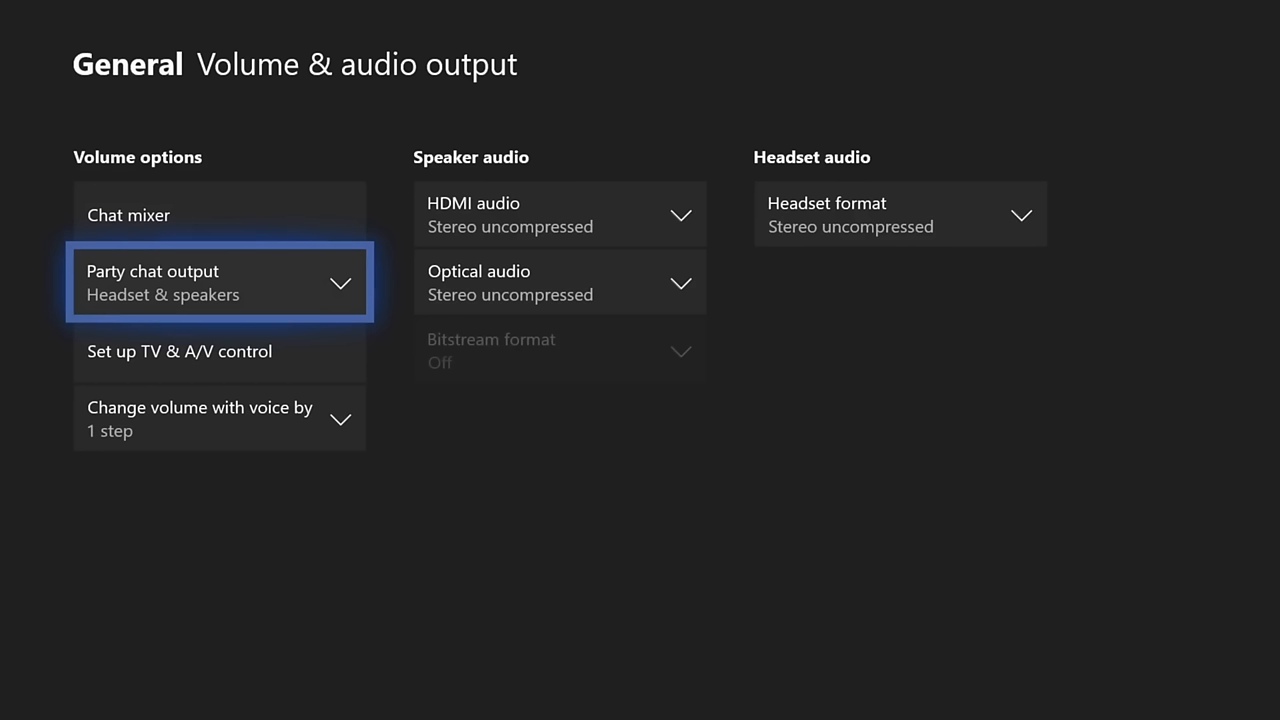
Step: Set Party chat output to Headset and back out to the General settings page
click(220, 282)
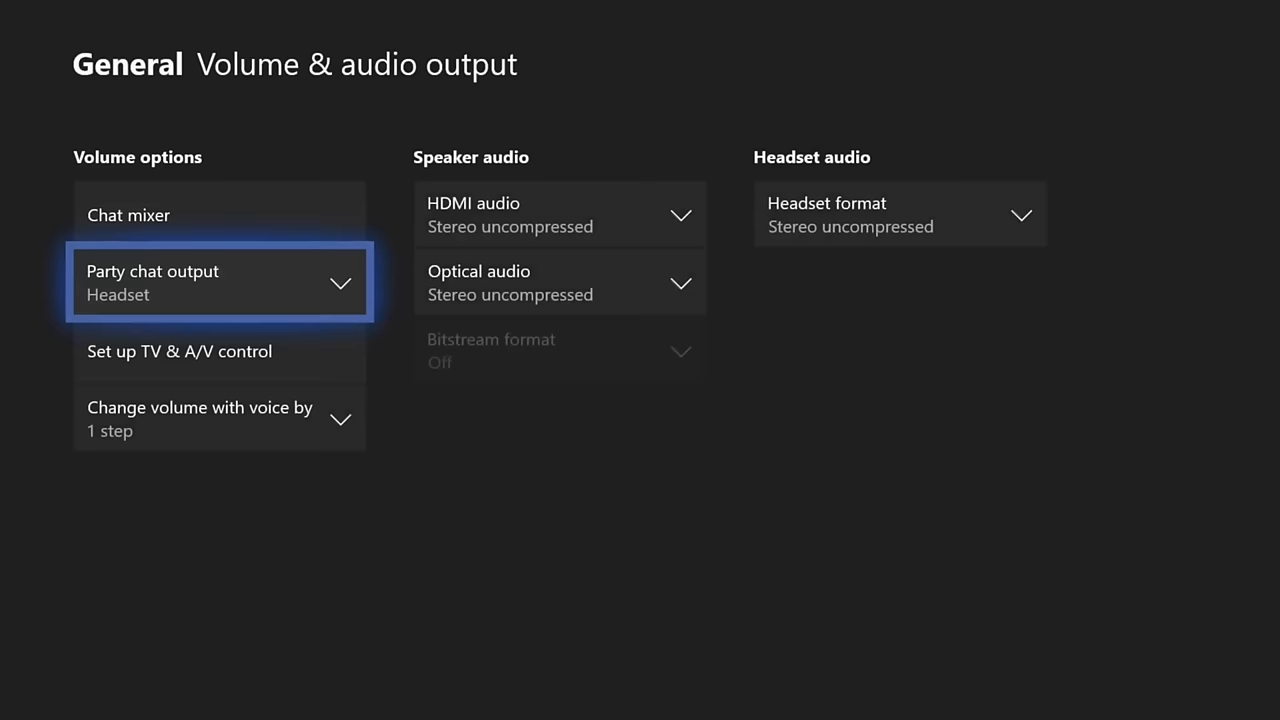
key(Escape)
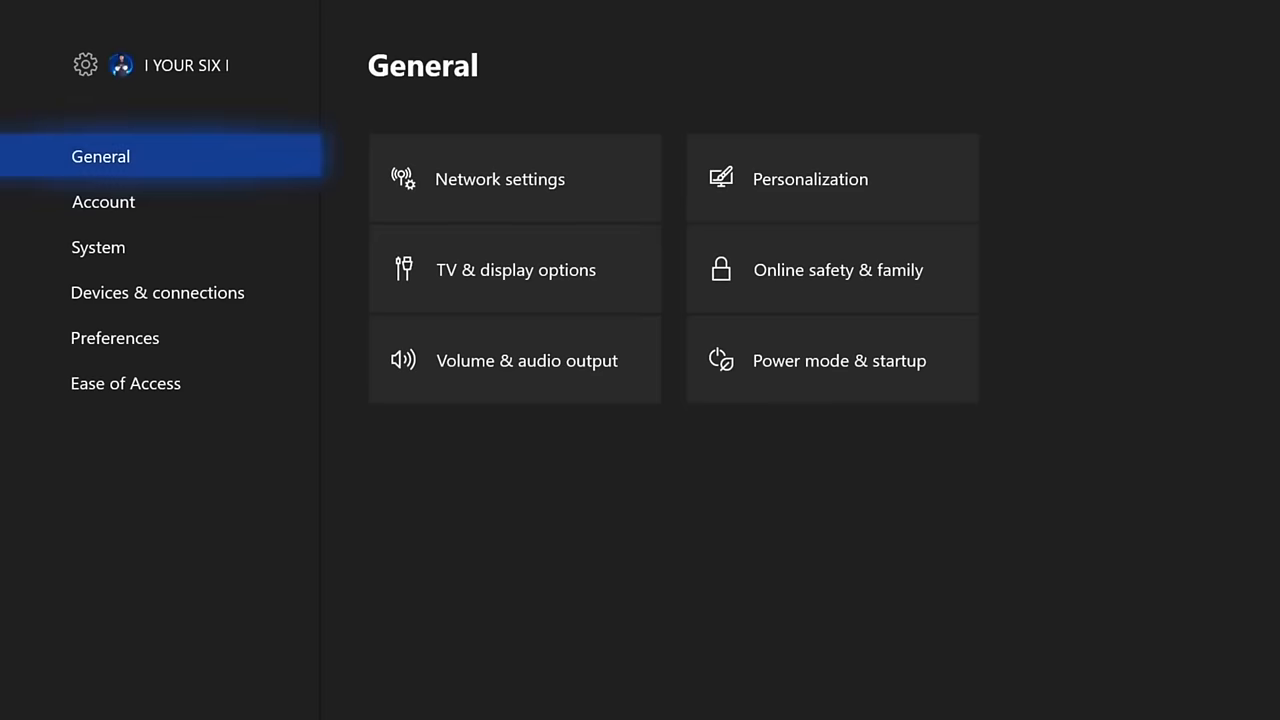